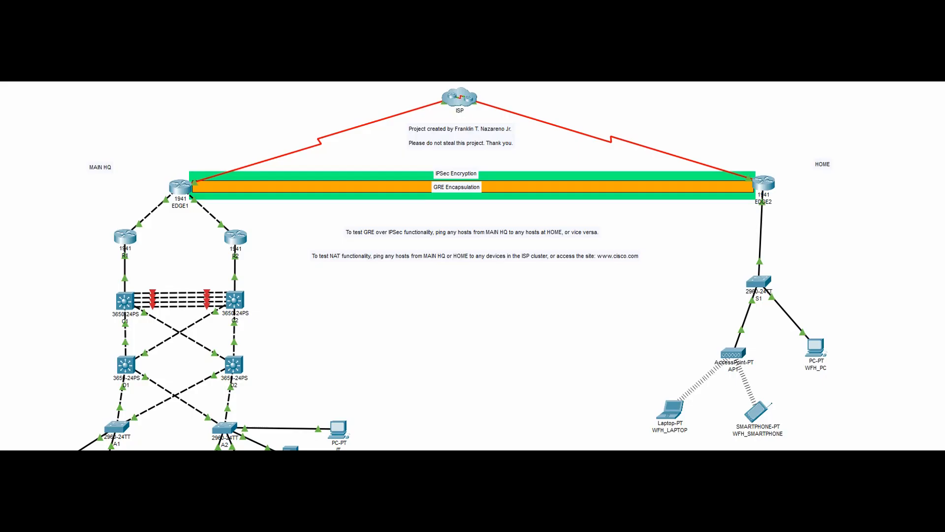
Step: Pan the workspace down to the HQ access switches A1 and A2 with their PCs and DHCP server
drag(226, 166, 404, 97)
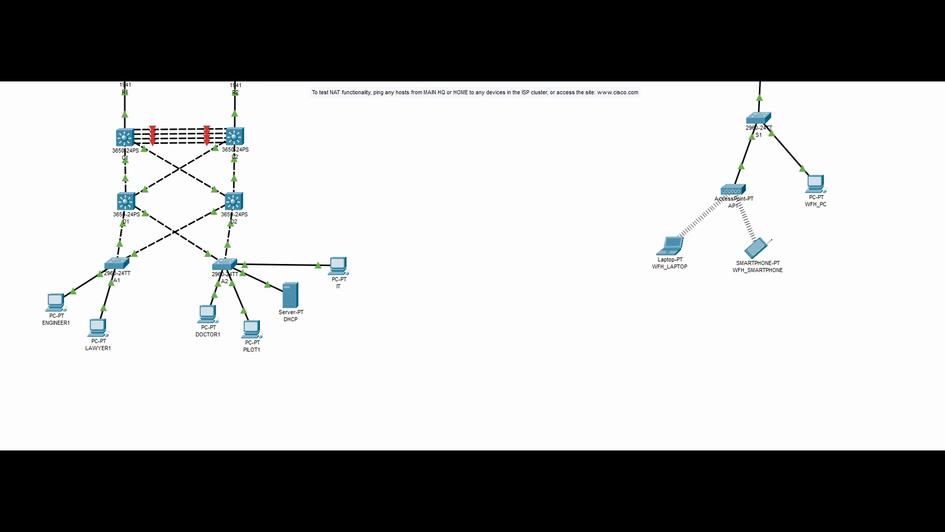
Step: Open switch A1's CLI, then check D1's spanning-tree status for each VLAN
double_click(115, 263)
text(en)
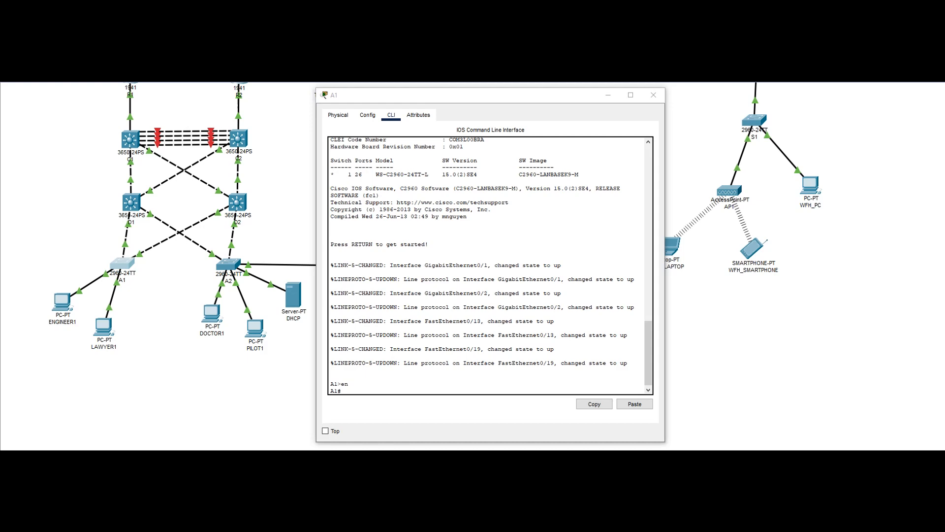
click(653, 94)
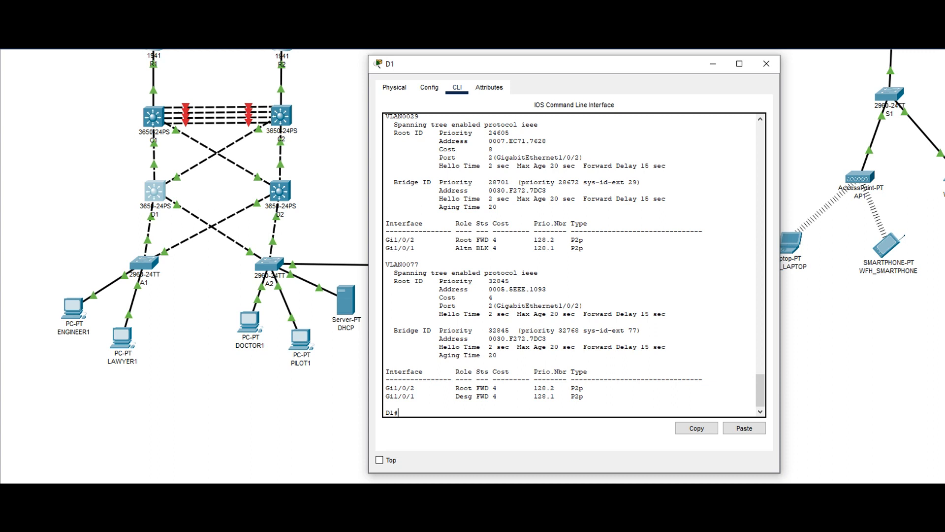
click(766, 64)
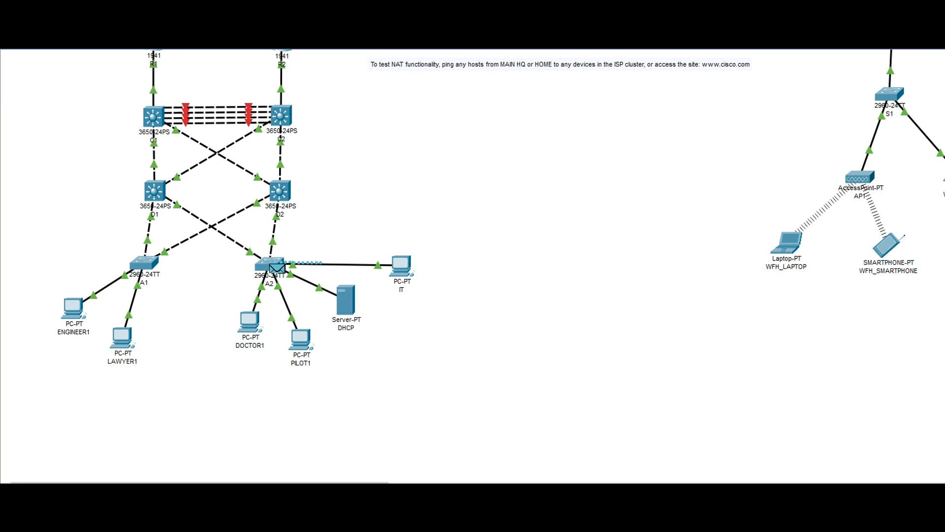
click(161, 192)
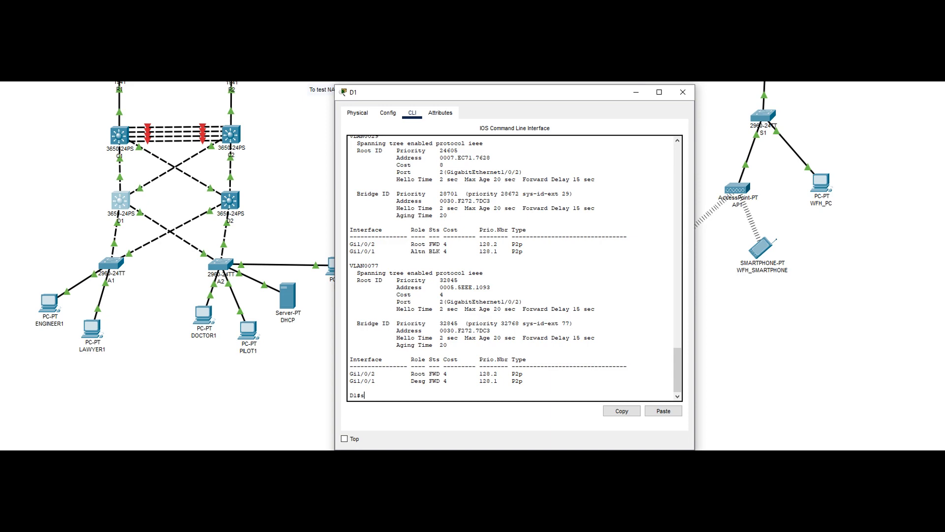
text(sh ip int brief)
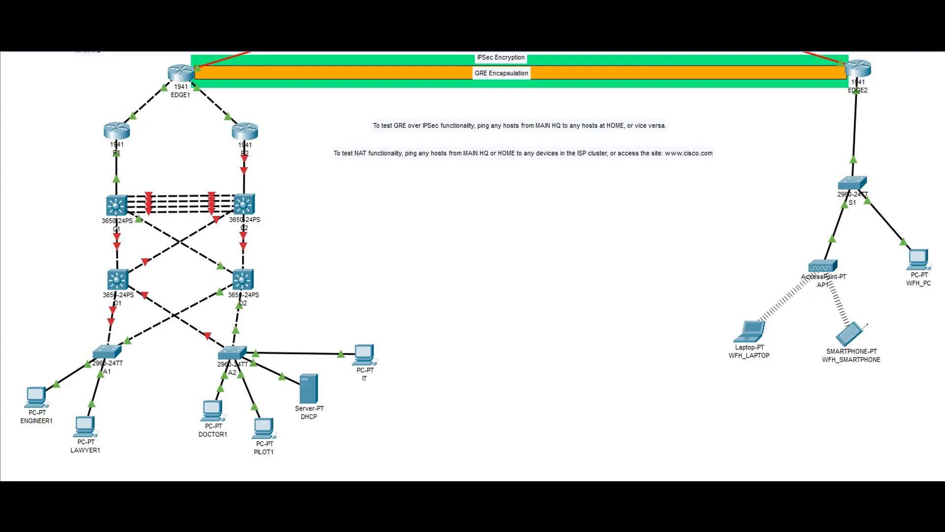
Step: Center the home site with EDGE2, switch S1, the access point and home devices
click(108, 356)
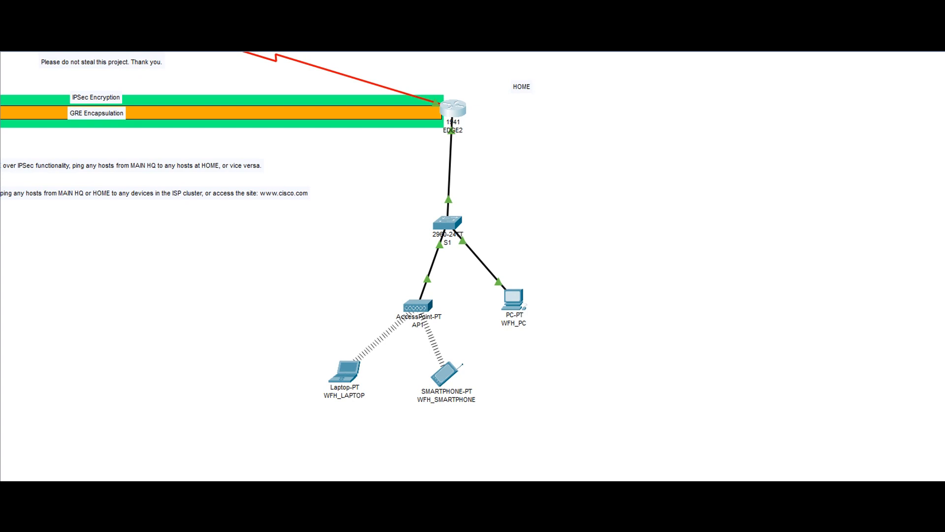
drag(440, 96, 398, 325)
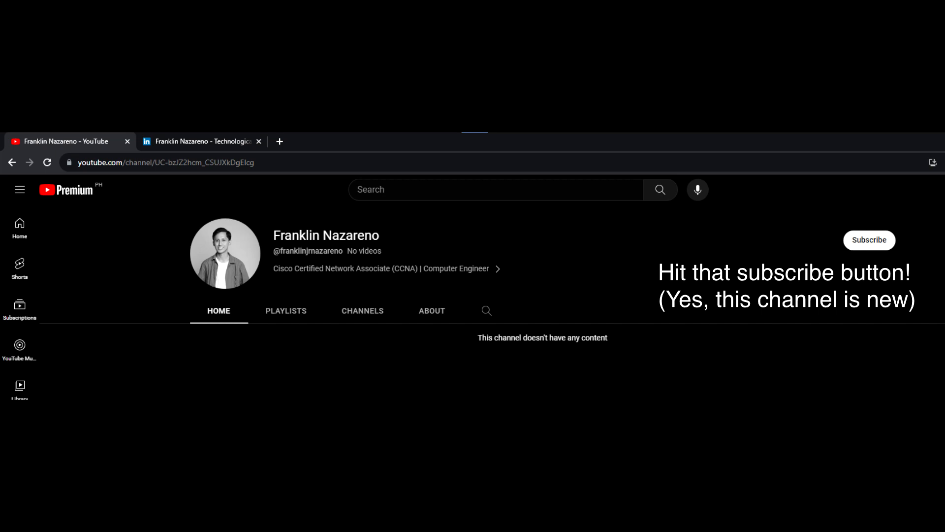
Step: Switch from the creator's YouTube channel page to their LinkedIn profile tab
click(199, 141)
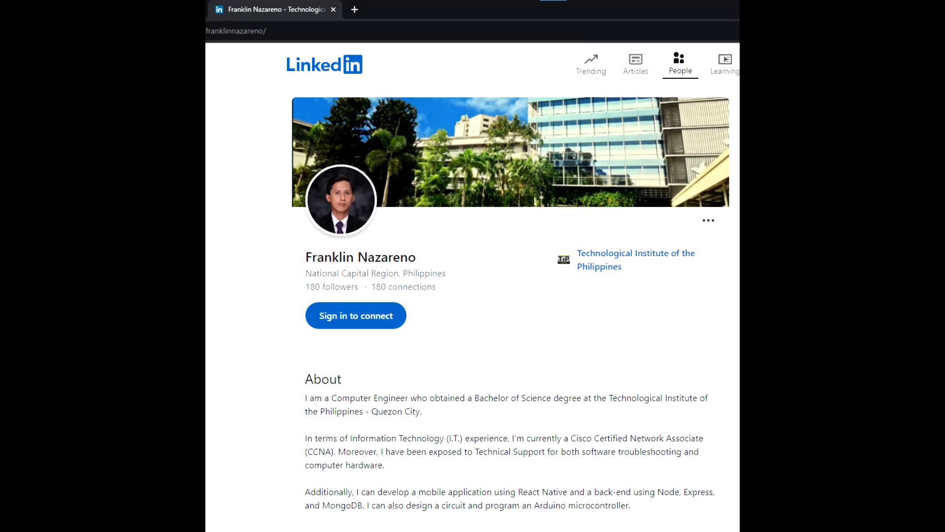